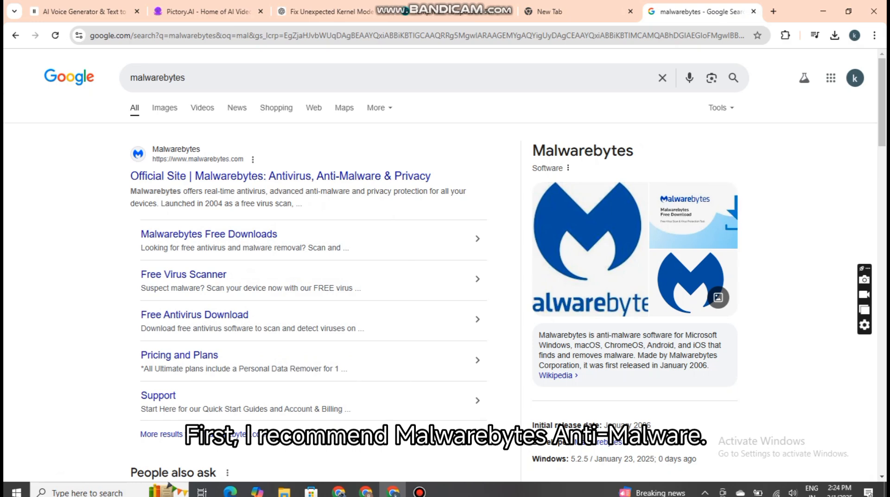
# Step: Load malwarebytes.com from the 'Official Site | Malwarebytes' search result and scroll its home page
pyautogui.click(281, 175)
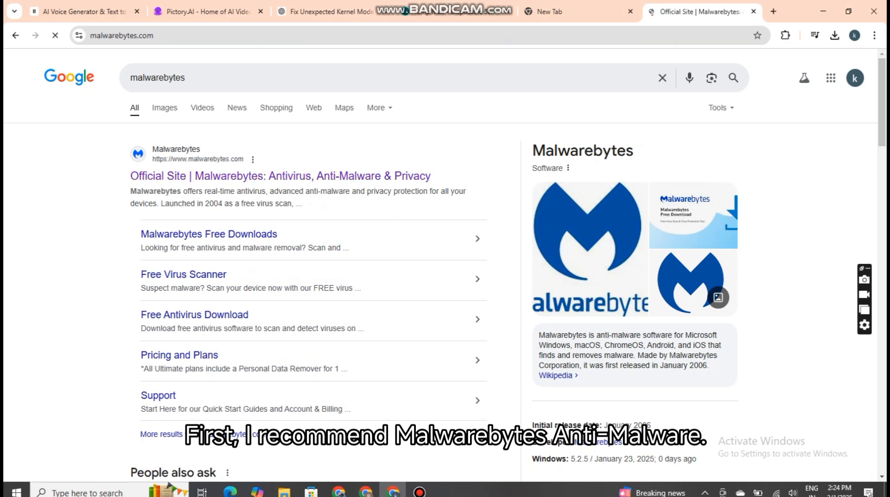
pyautogui.click(280, 175)
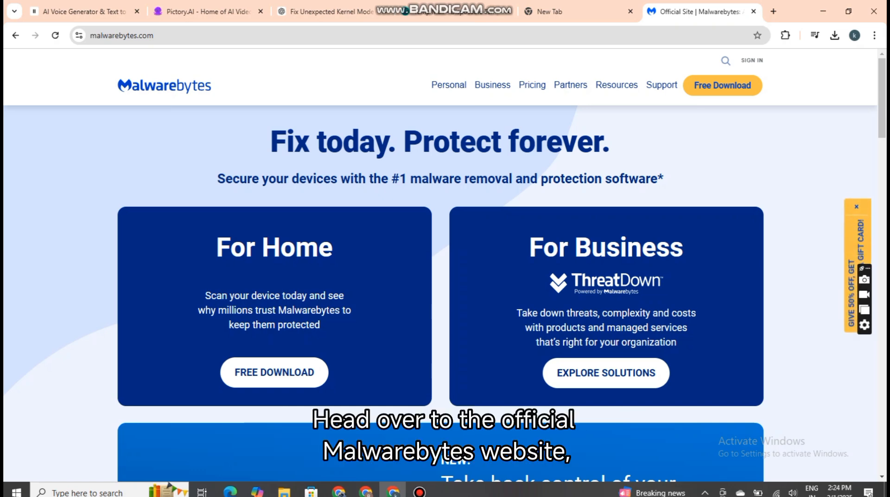
pyautogui.scroll(-3)
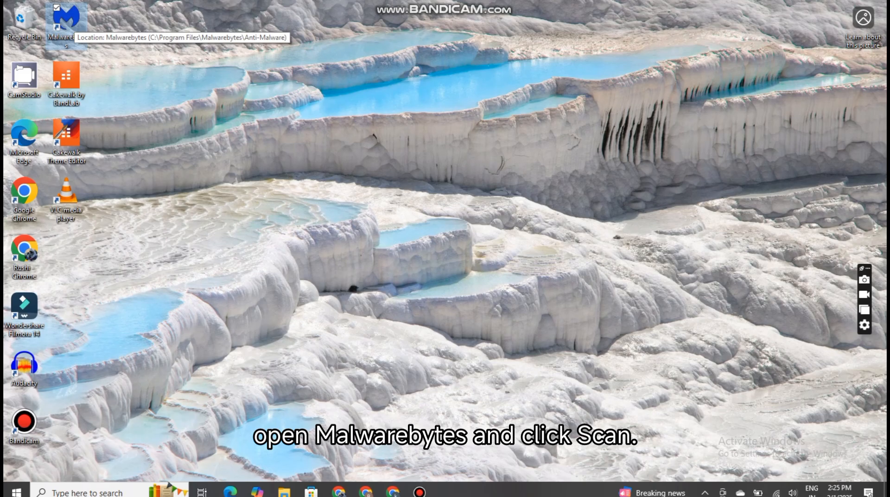
pyautogui.doubleClick(63, 18)
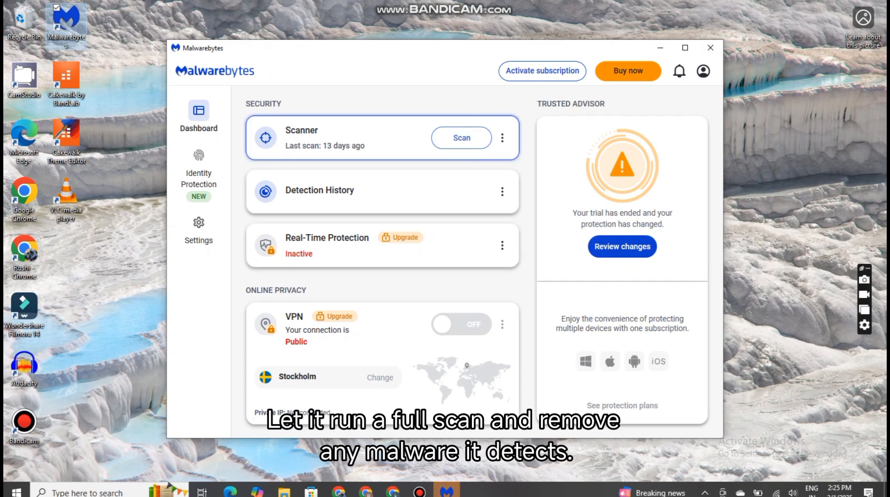
pyautogui.click(461, 138)
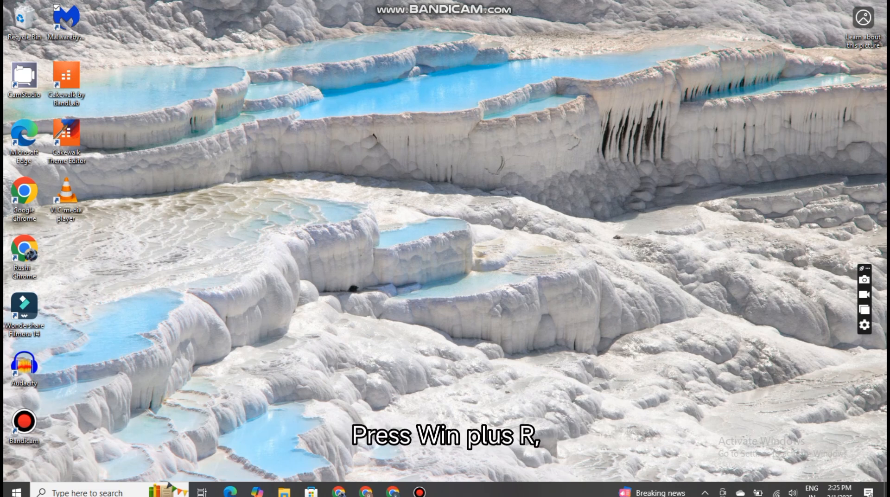
# Step: Run cleanmgr on drive C: and start the Clean up system files scan
pyautogui.write('cleanmgr')
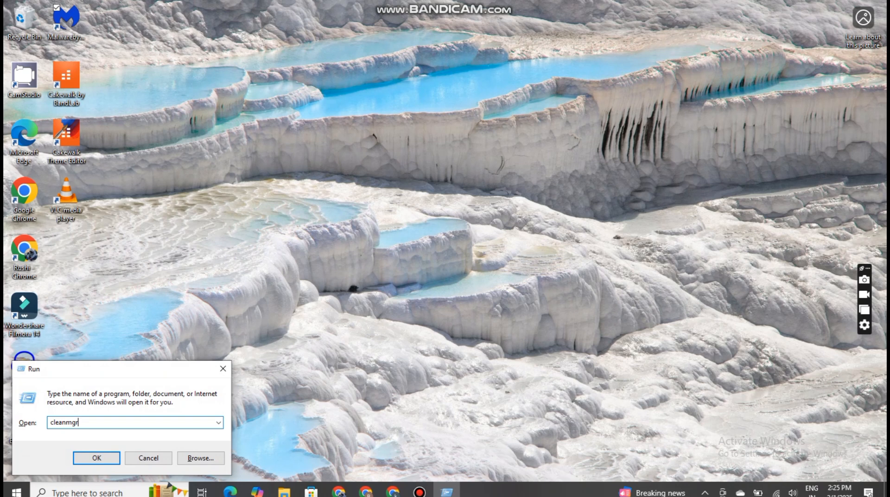
pyautogui.click(96, 458)
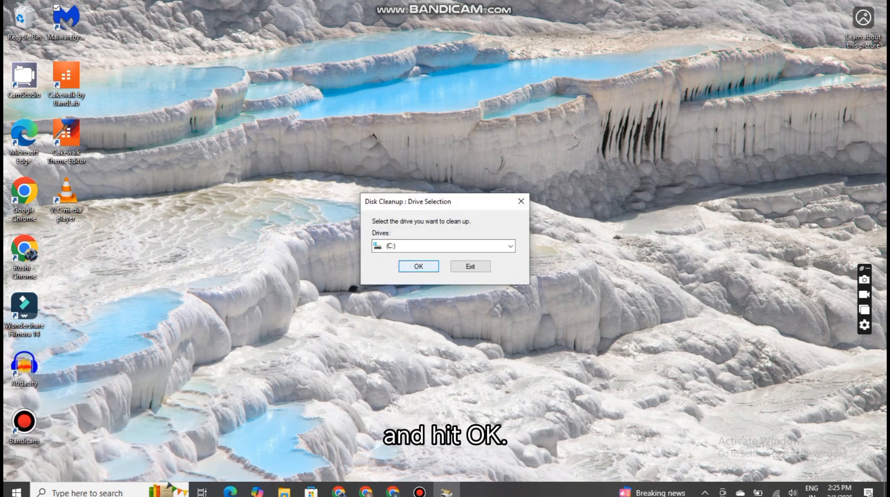
pyautogui.click(418, 266)
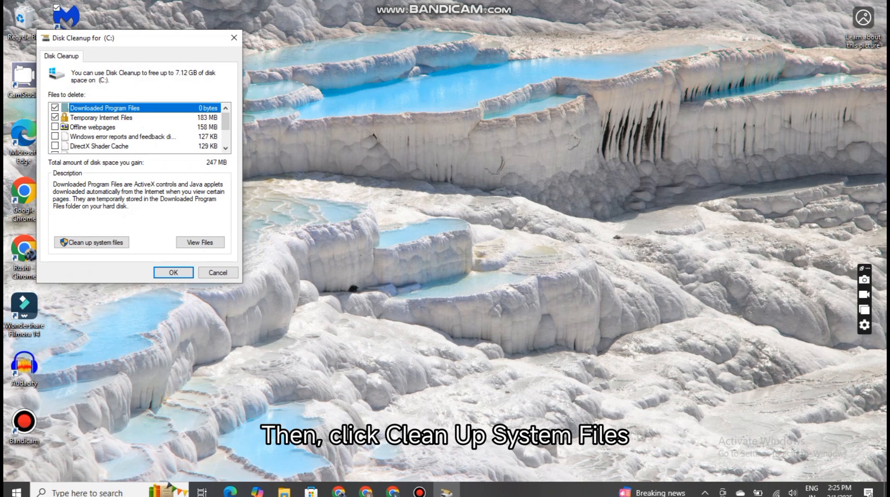
pyautogui.scroll(-3)
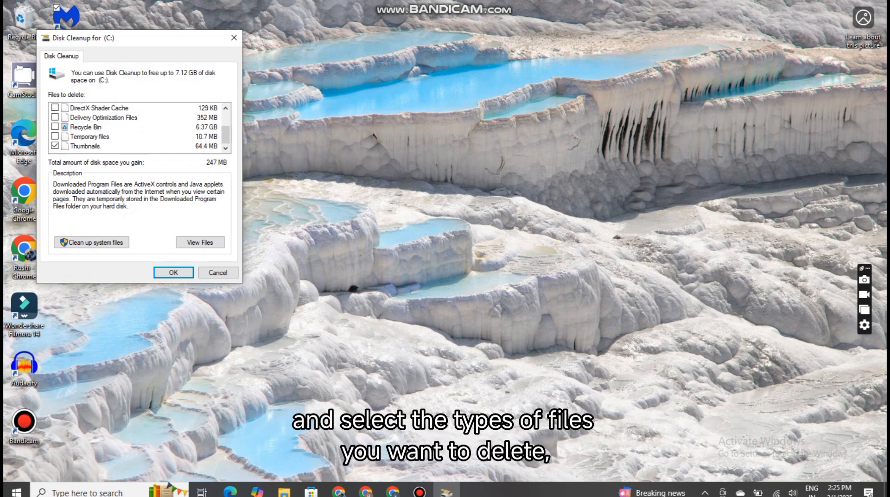
pyautogui.click(173, 272)
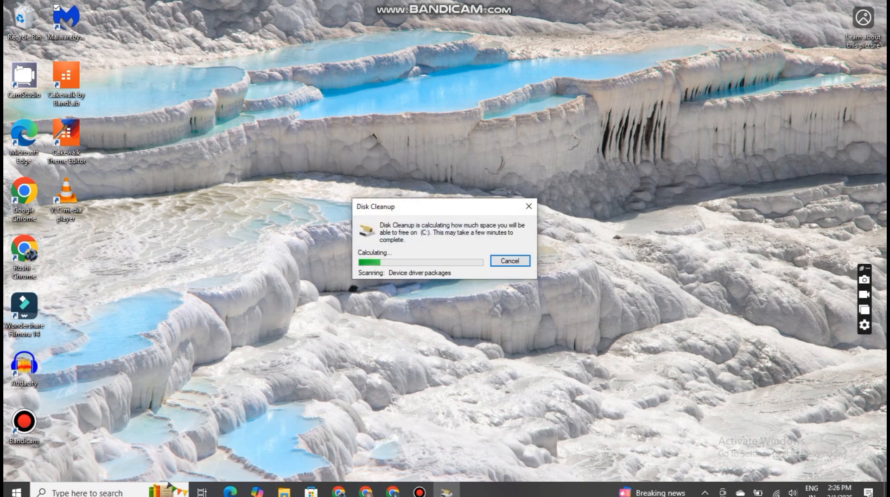
pyautogui.click(510, 261)
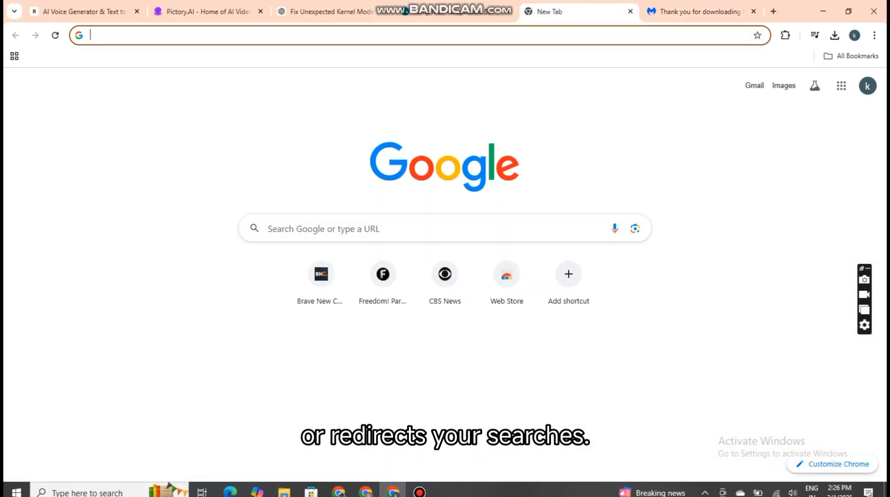
# Step: Choose Settings from Chrome's three-dot main menu
pyautogui.click(874, 34)
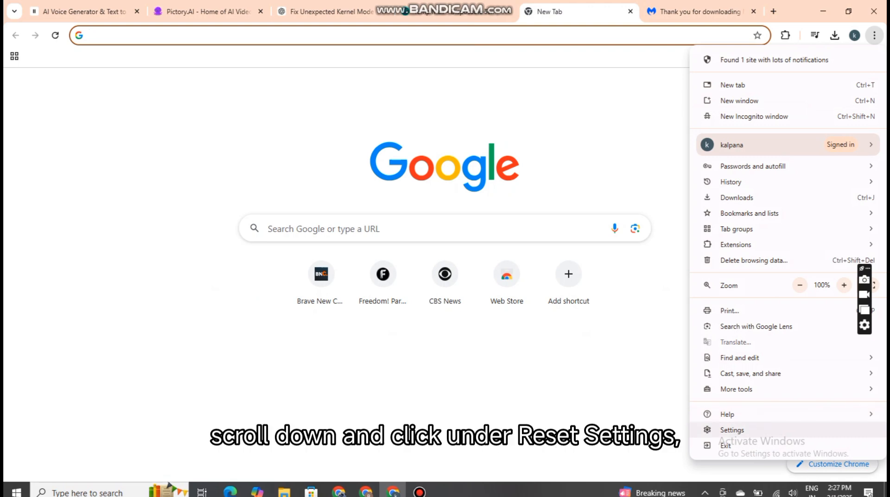
pyautogui.click(732, 430)
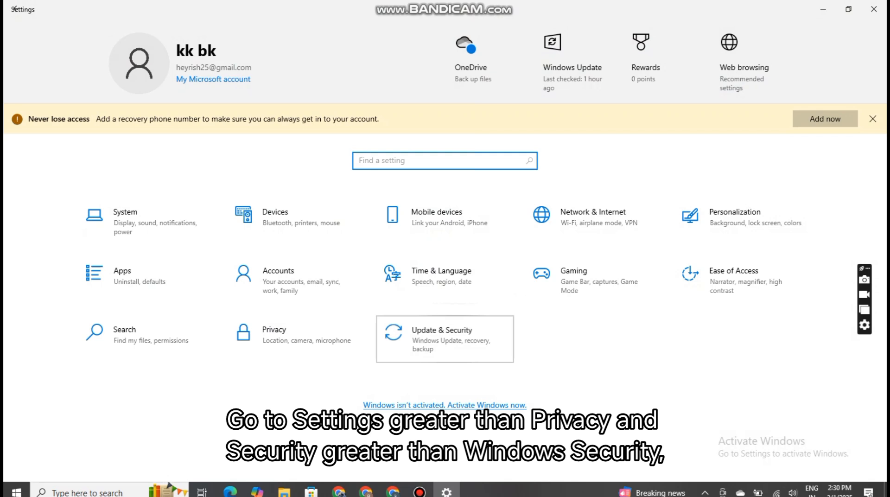
# Step: Go to Update & Security > Windows Security > Virus & threat protection
pyautogui.click(444, 339)
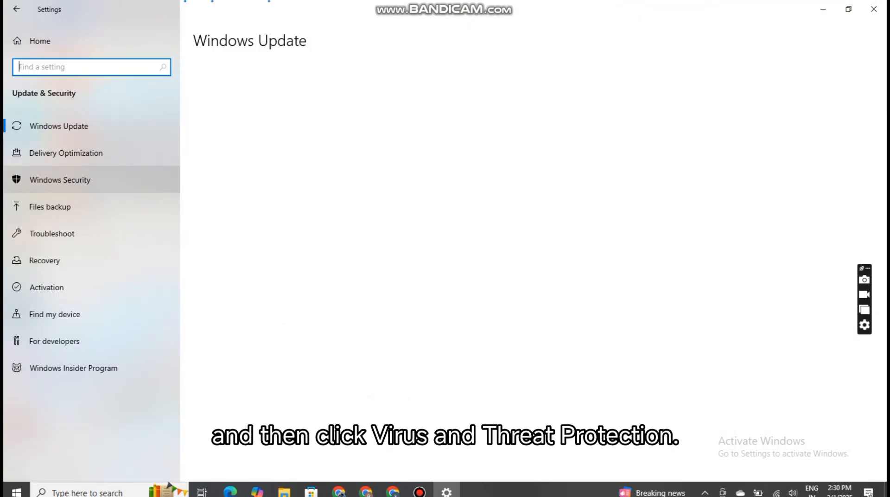
pyautogui.click(59, 180)
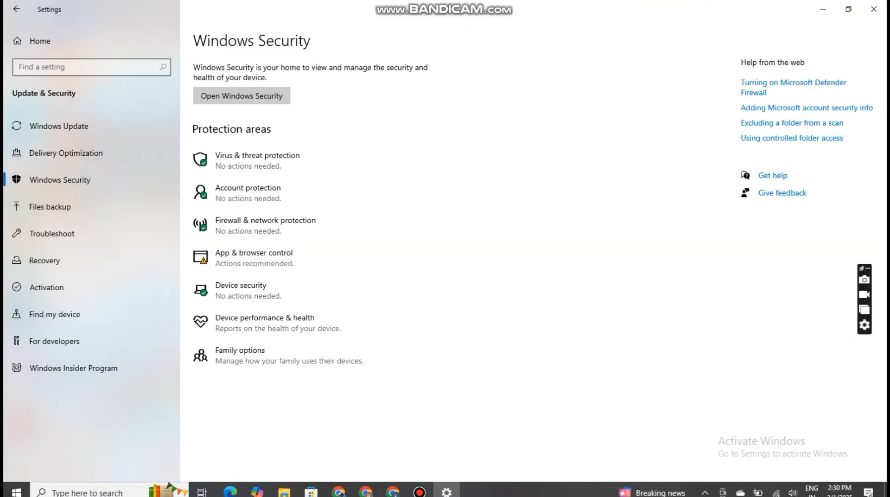
pyautogui.click(242, 95)
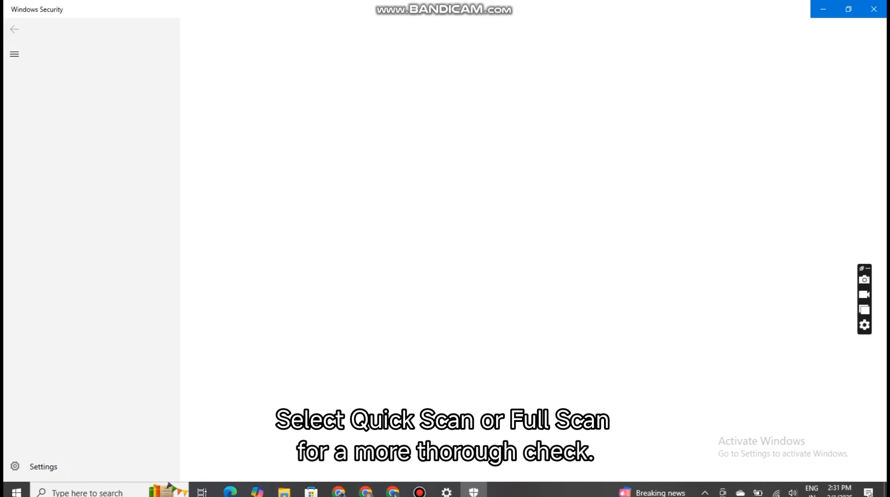